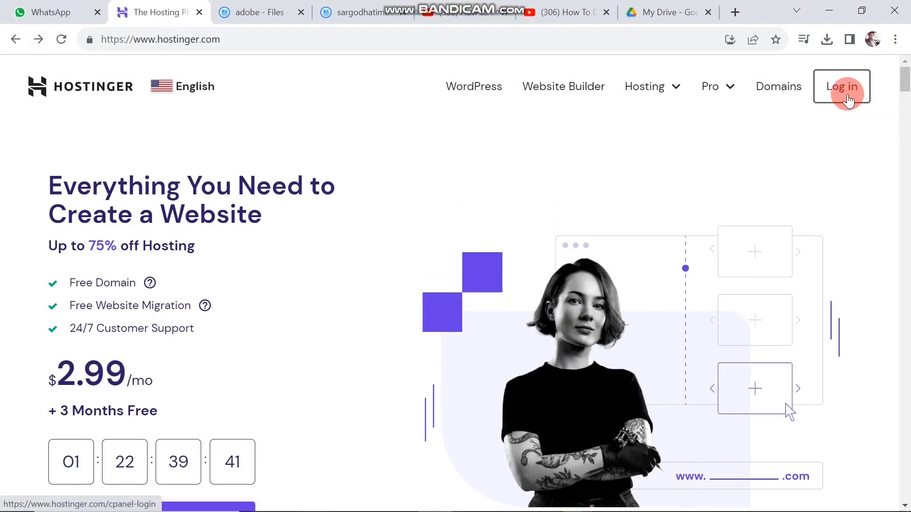
Log in to the Hostinger account from hostinger.com to reach the hPanel home page
click(841, 86)
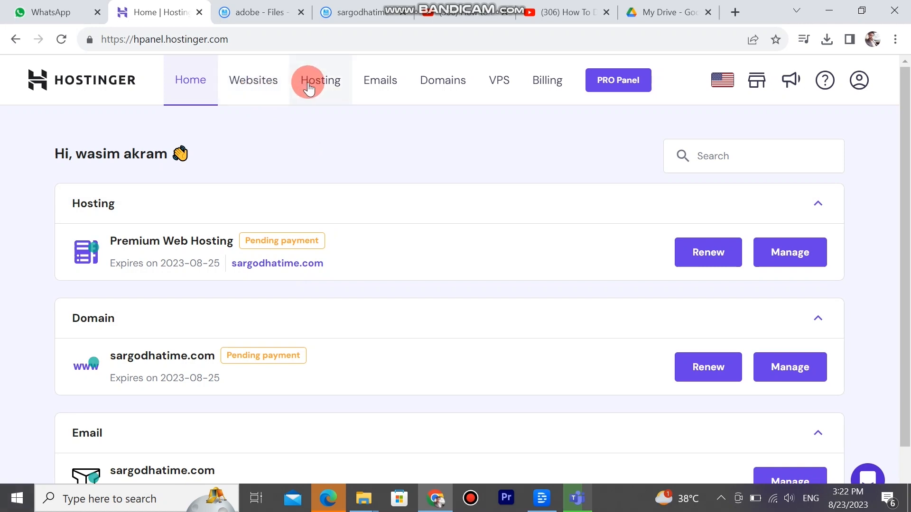
mouse_move(311, 86)
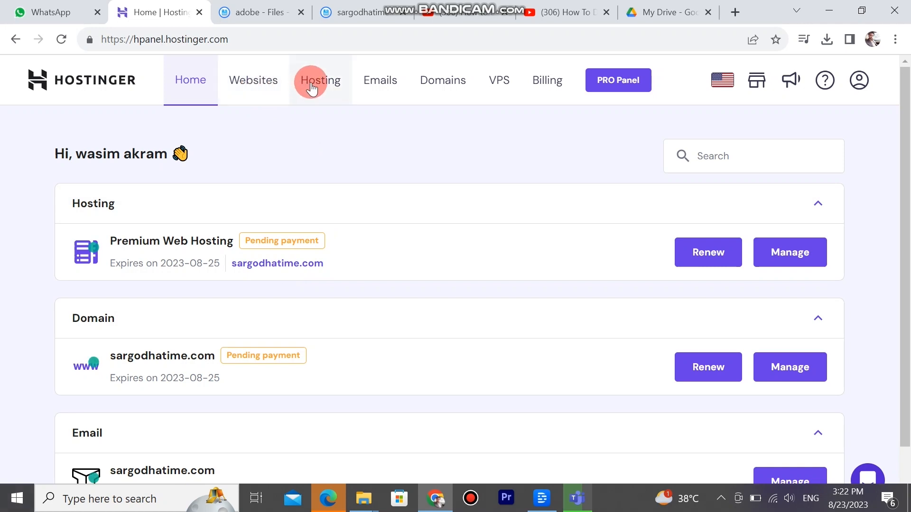
click(319, 79)
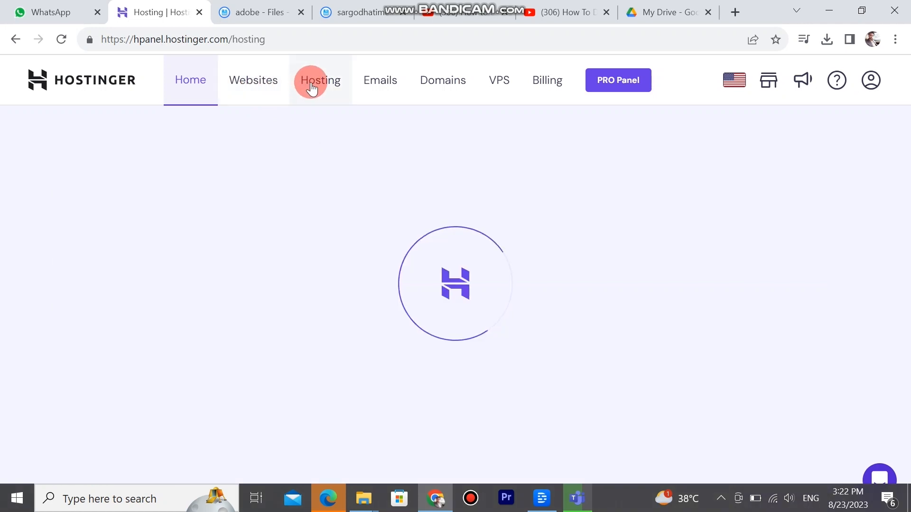
click(319, 81)
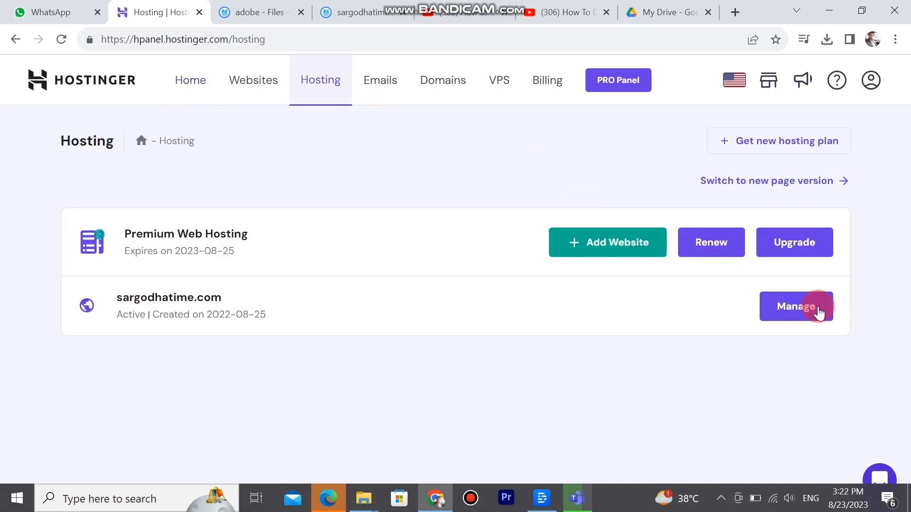
click(189, 80)
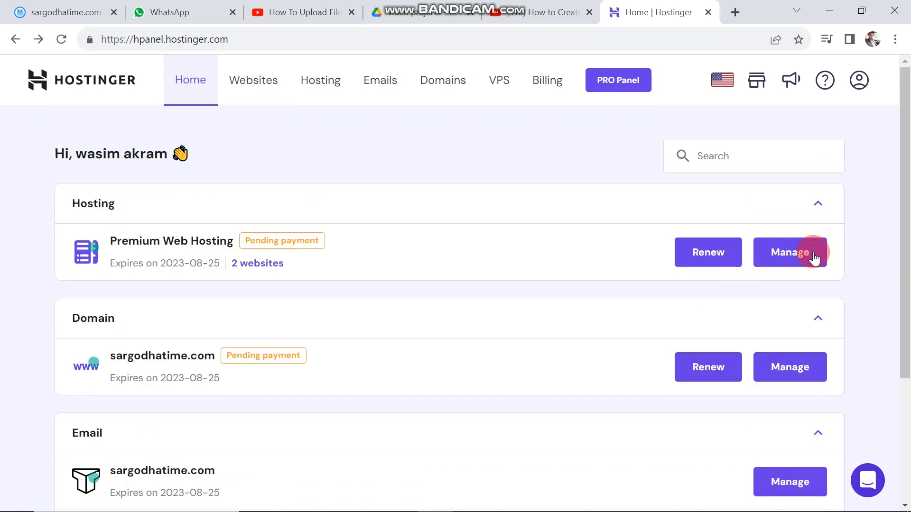
Manage the Premium Web Hosting plan and dismiss the 'Possible delays in website migration' notice
click(789, 252)
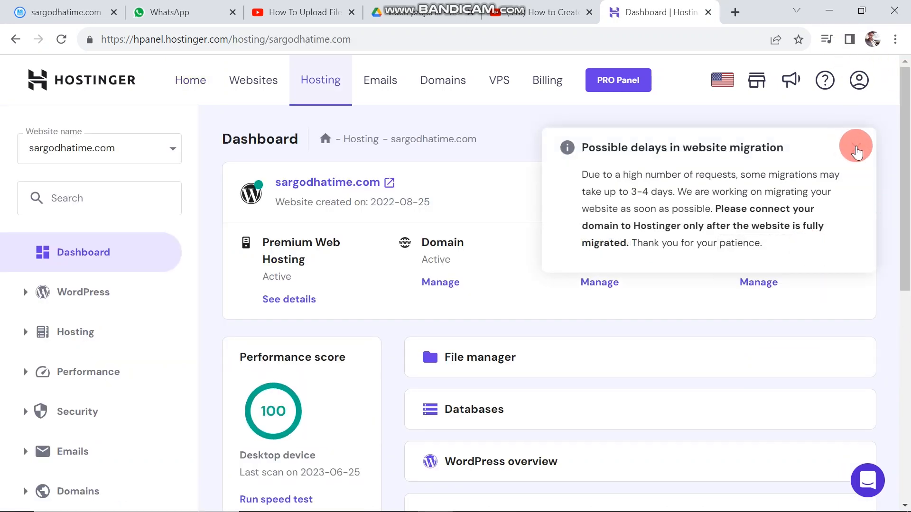
click(856, 147)
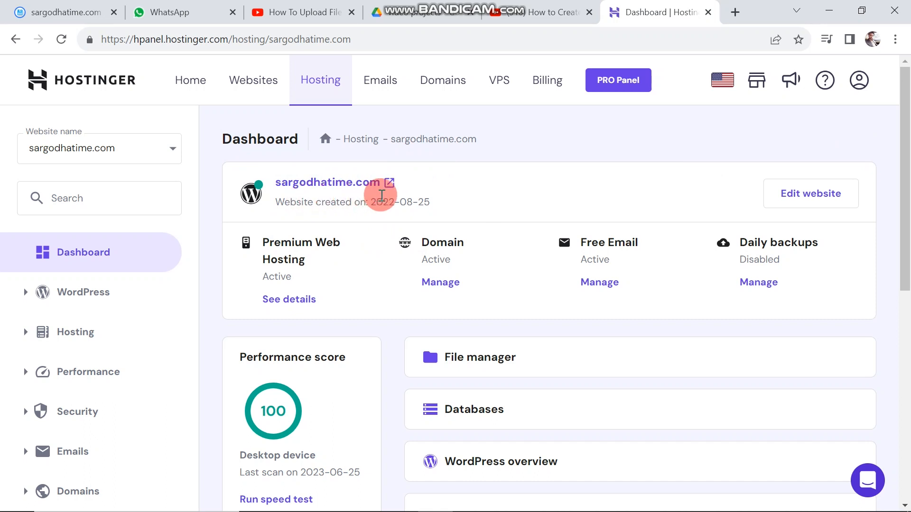
mouse_move(524, 253)
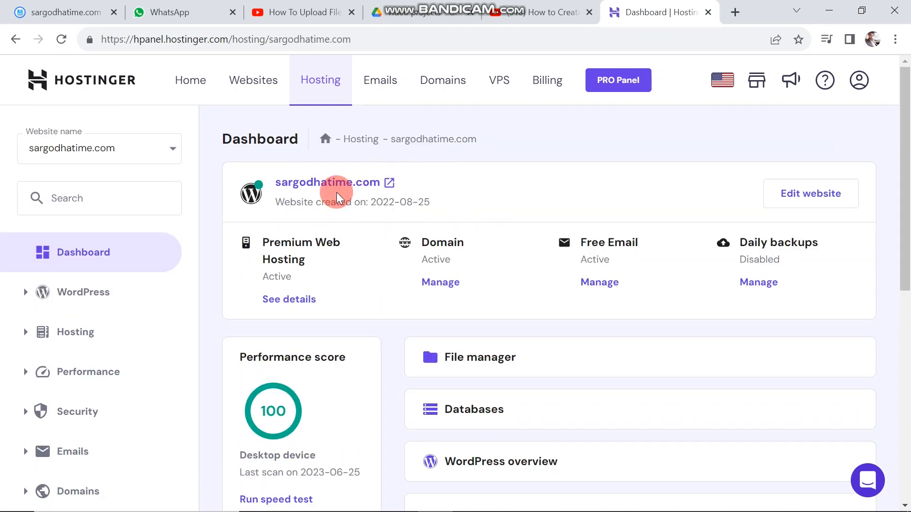
mouse_move(613, 261)
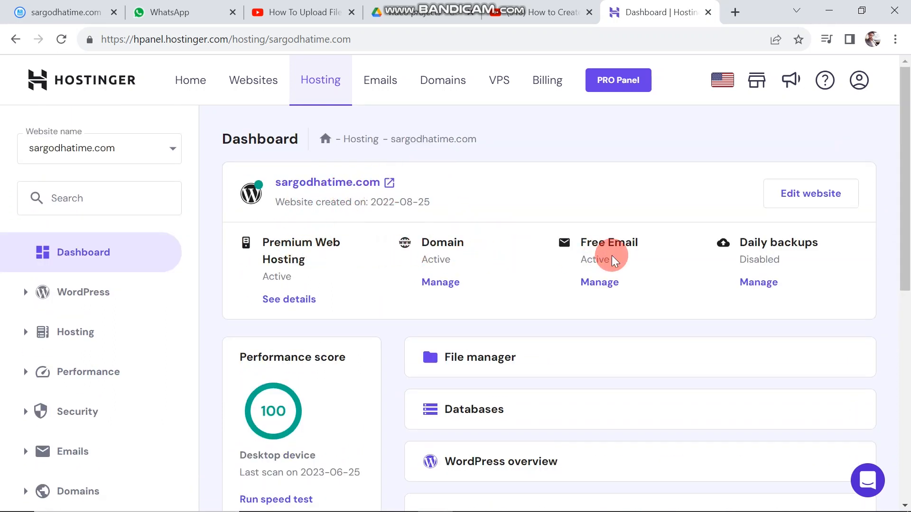
mouse_move(902, 241)
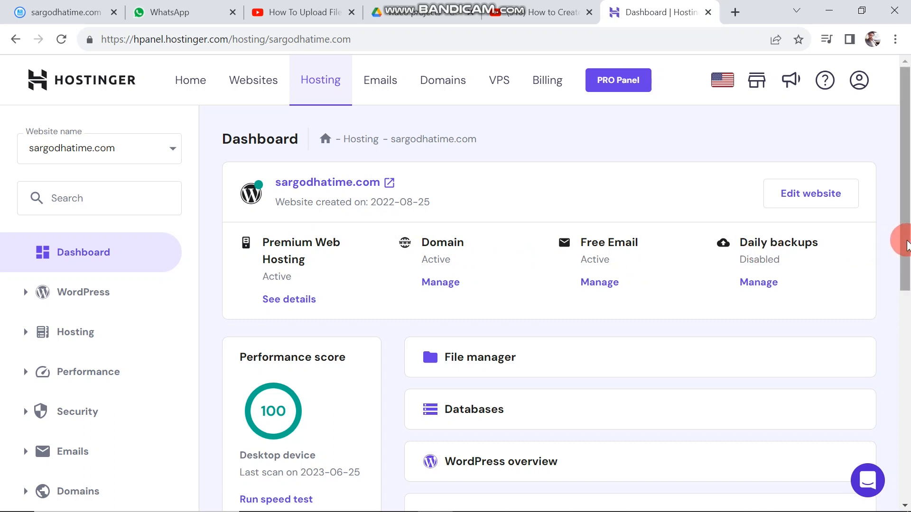
scroll(down, 3)
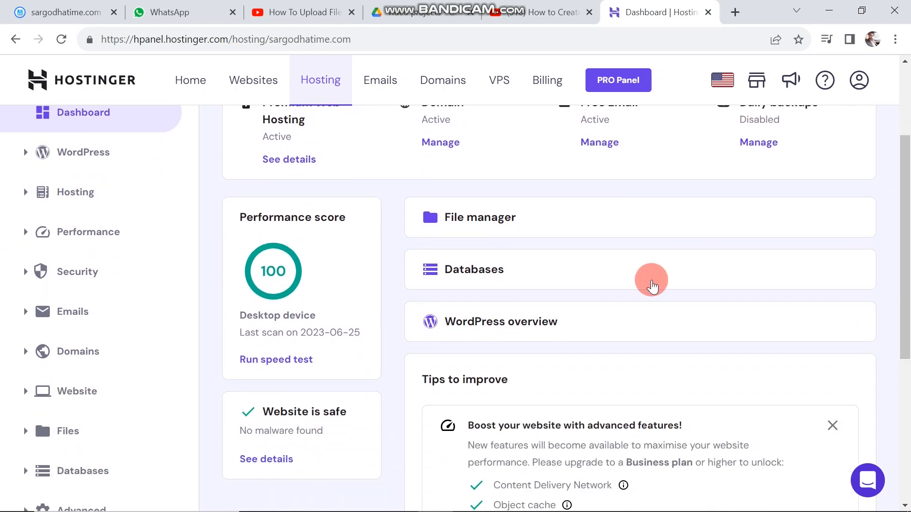
click(478, 217)
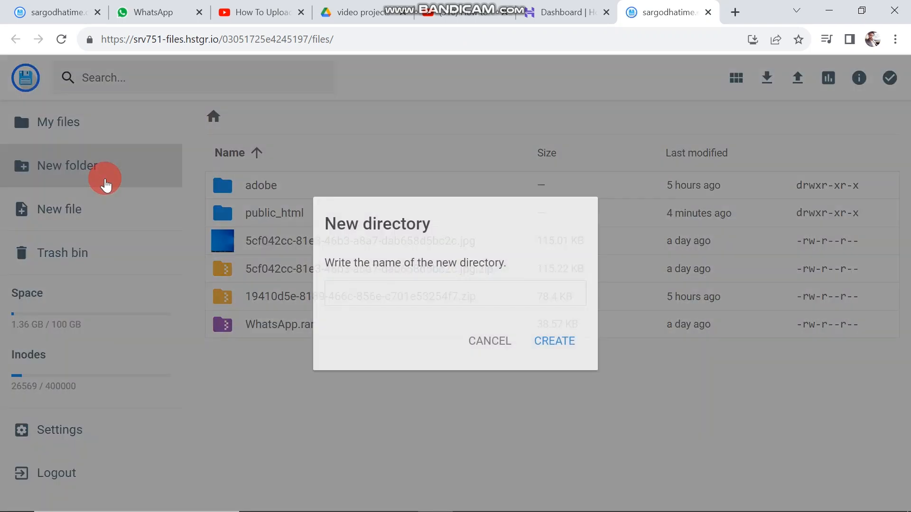
click(564, 12)
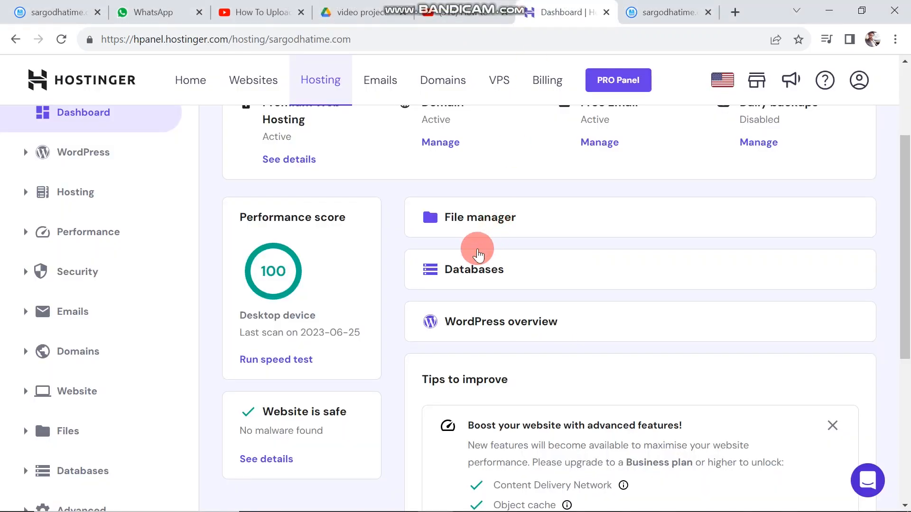
click(471, 269)
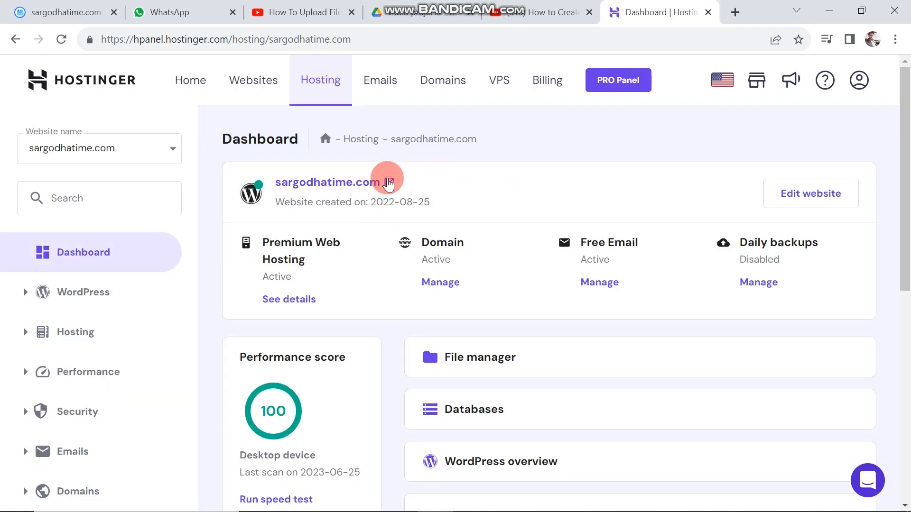
mouse_move(394, 257)
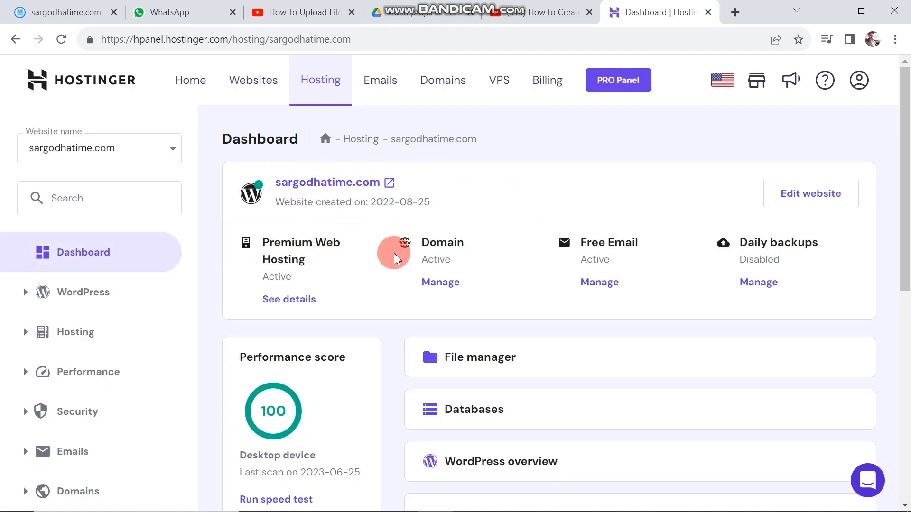